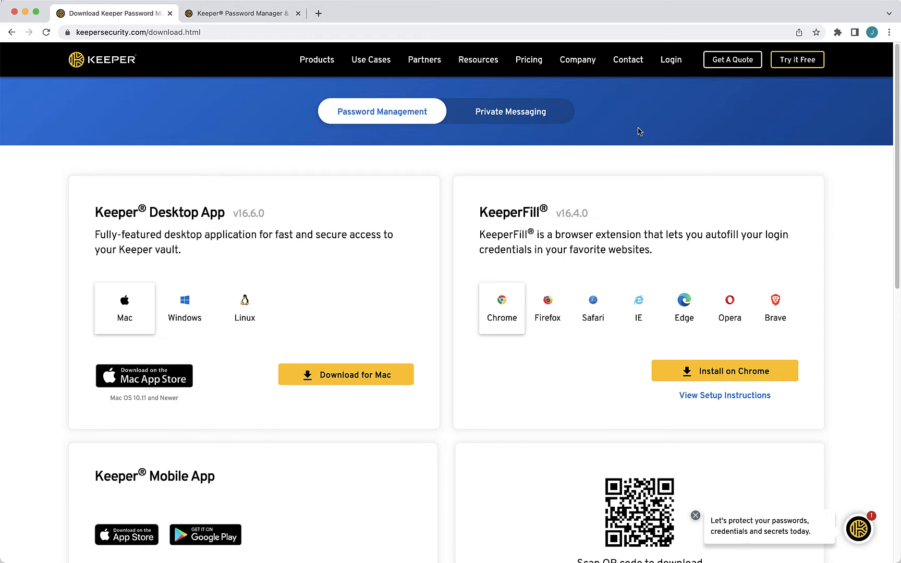
mouse_move(236, 24)
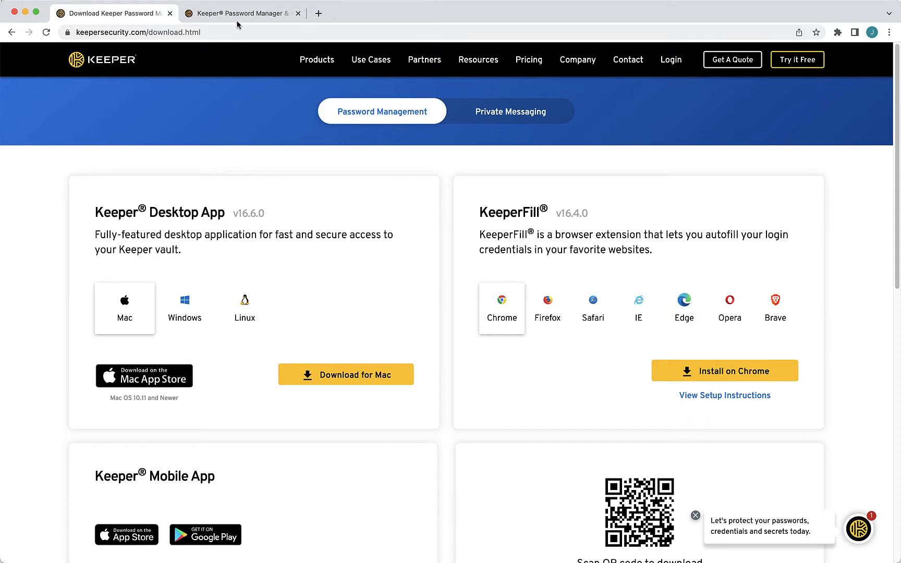
In the Web Vault's KeeperFill settings, launch Setup for the KeeperFill Browser Extension.
left_click(242, 12)
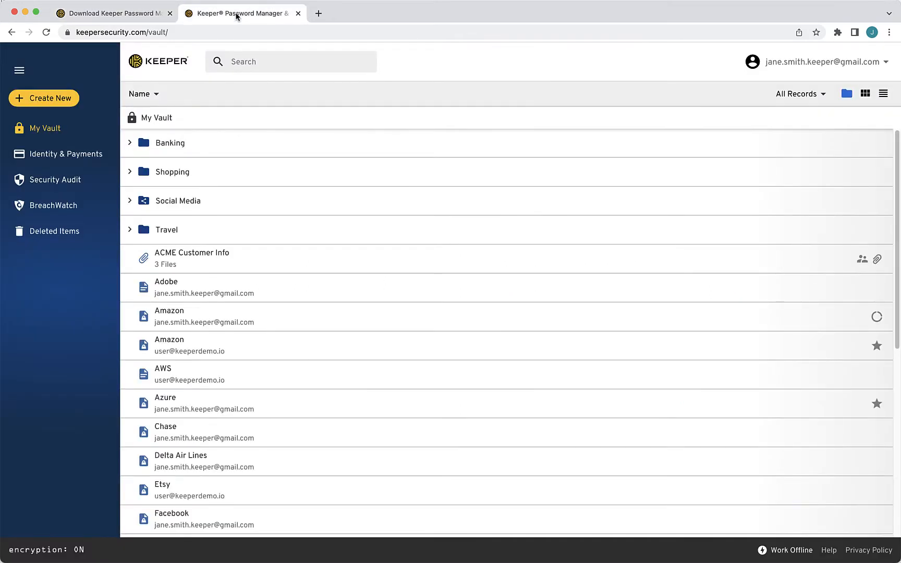
mouse_move(809, 72)
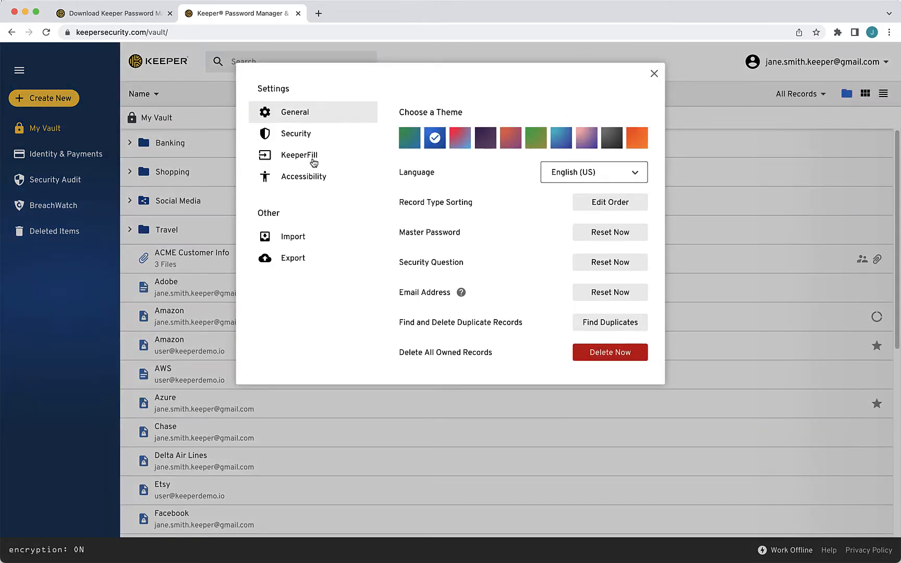
left_click(298, 154)
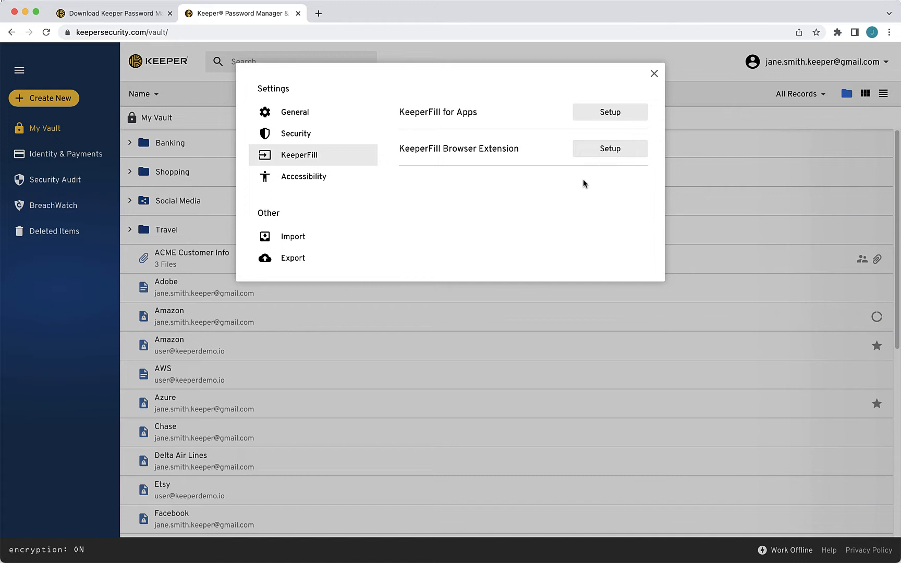
left_click(609, 148)
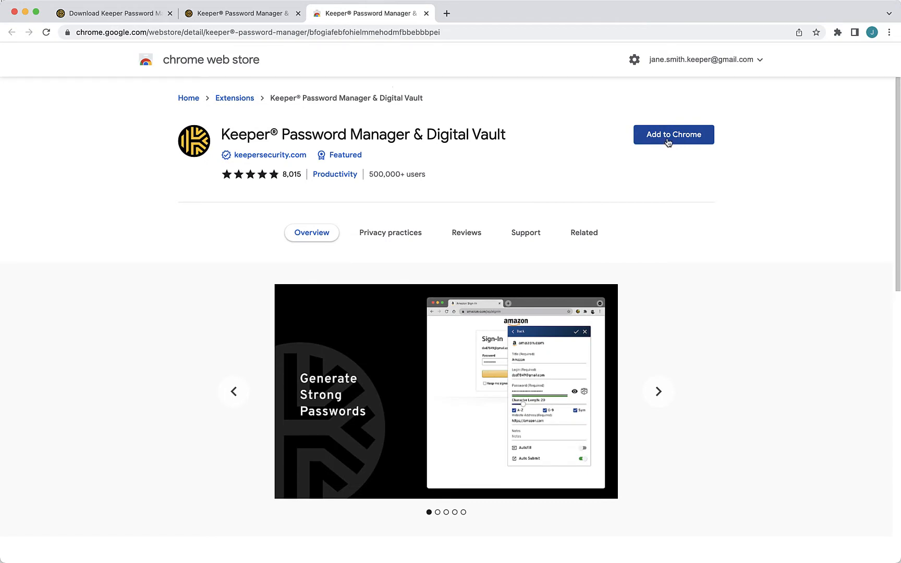
Install the Keeper Password Manager & Digital Vault extension in Chrome and pin it.
left_click(673, 135)
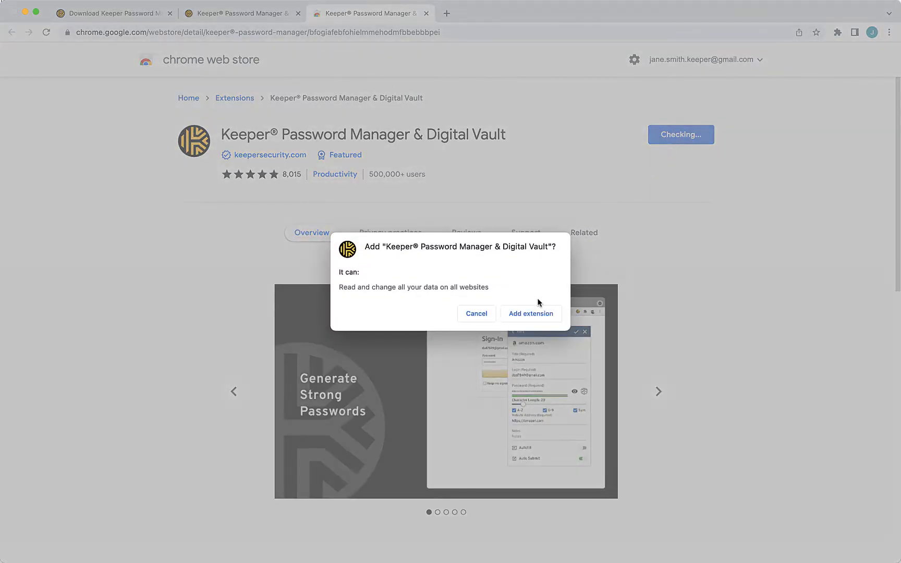
left_click(530, 313)
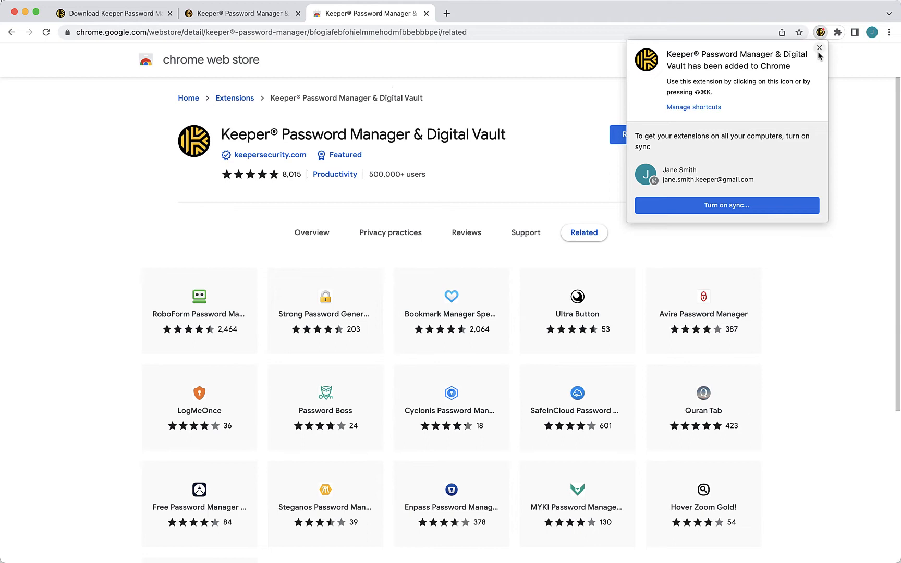
left_click(819, 49)
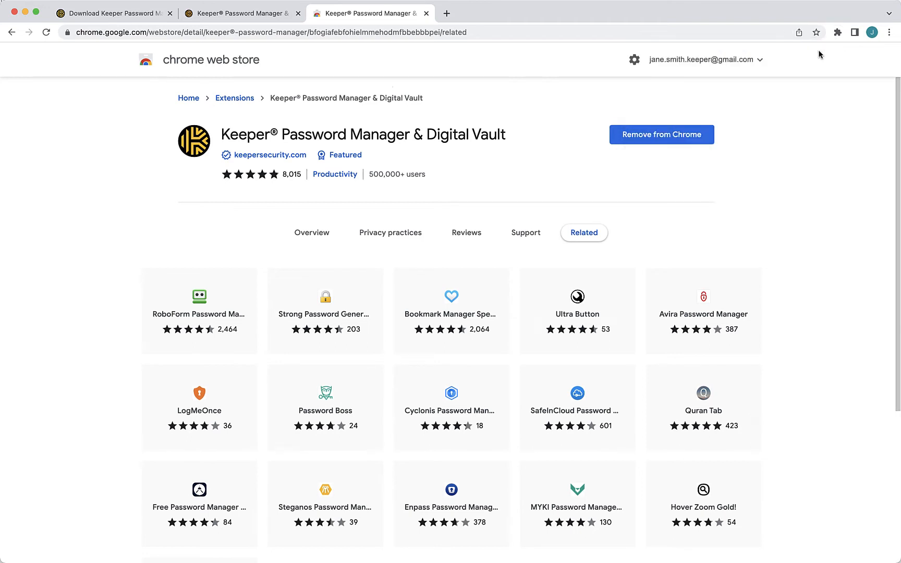
mouse_move(832, 41)
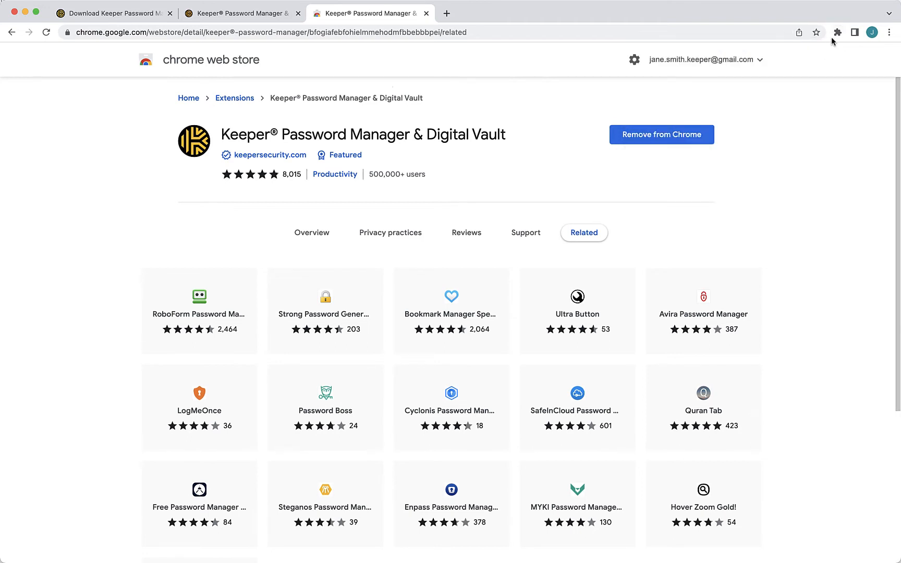
left_click(838, 32)
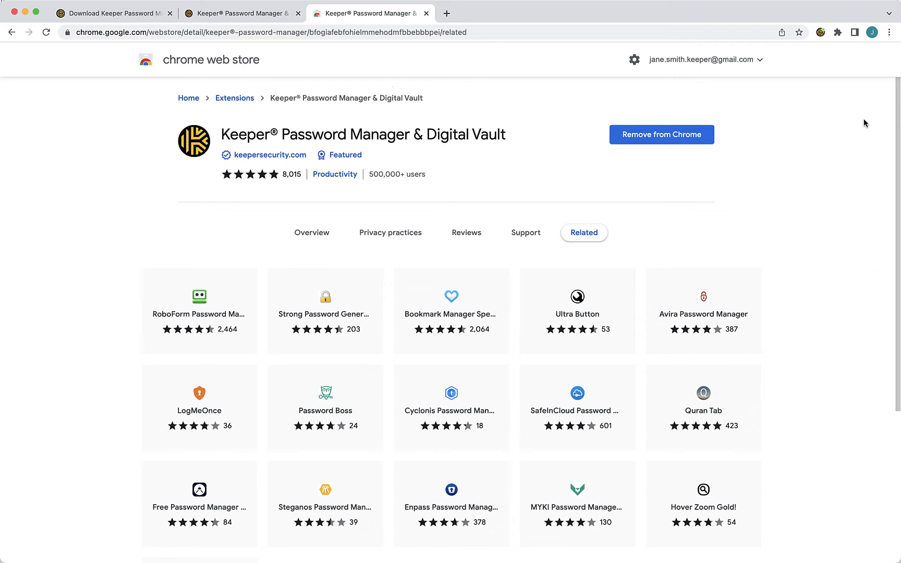
mouse_move(857, 114)
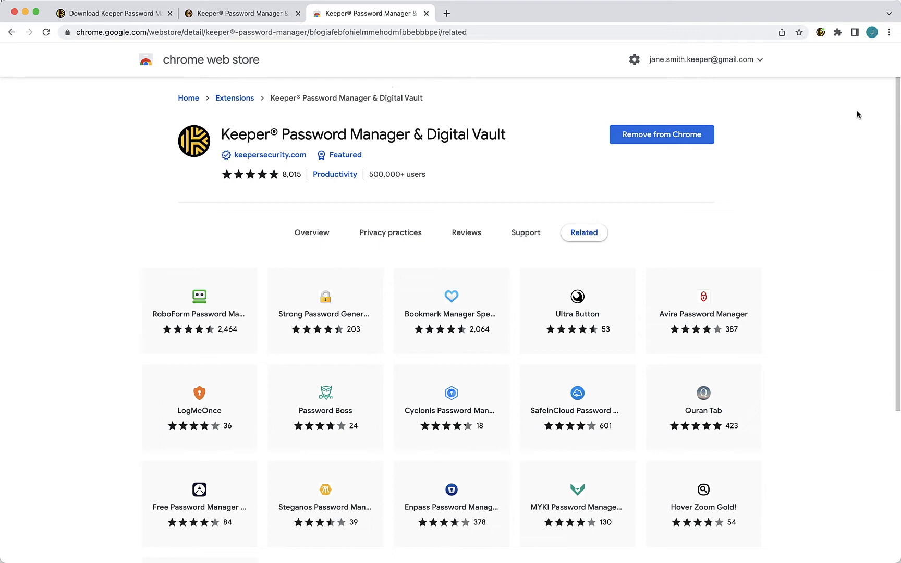
left_click(820, 32)
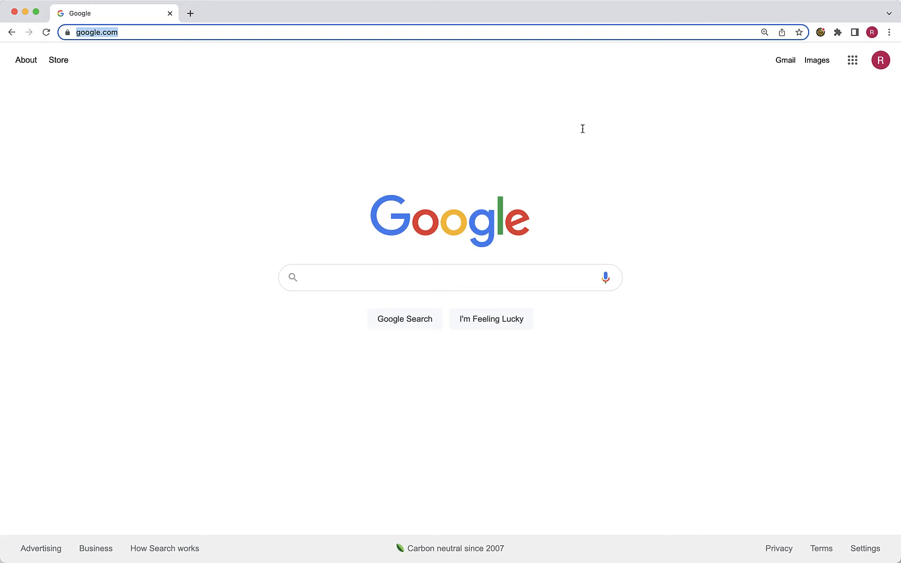
Log in to KeeperFill with the remembered email and the master password.
left_click(819, 32)
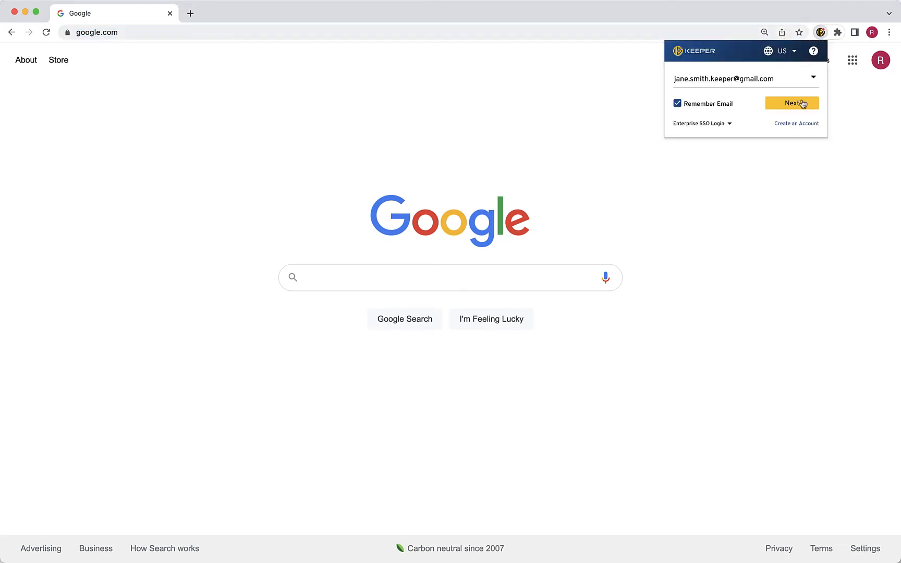
left_click(792, 104)
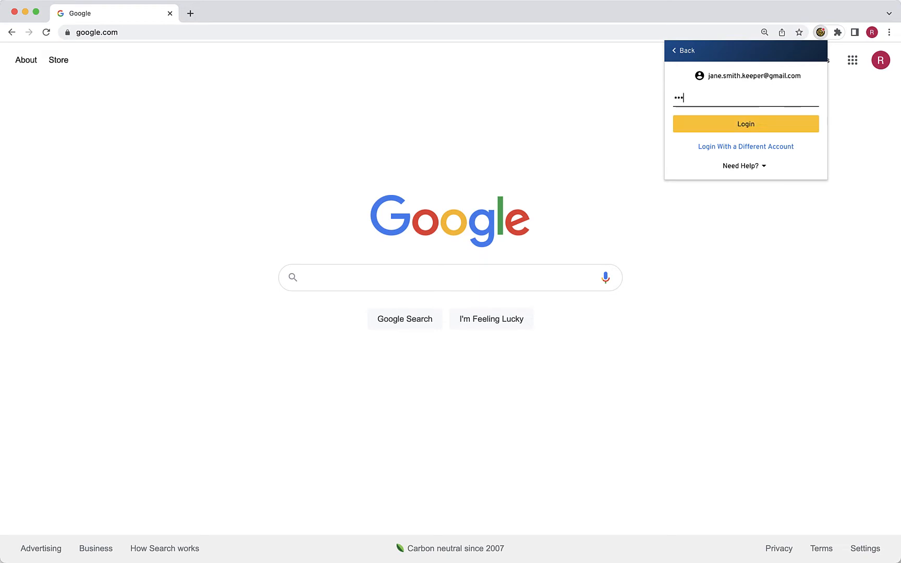
type("password")
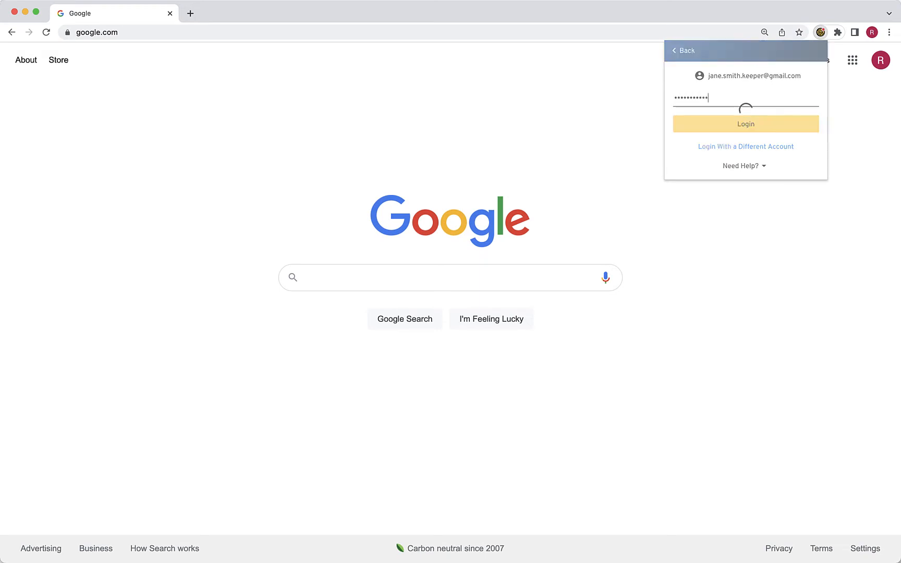
left_click(682, 51)
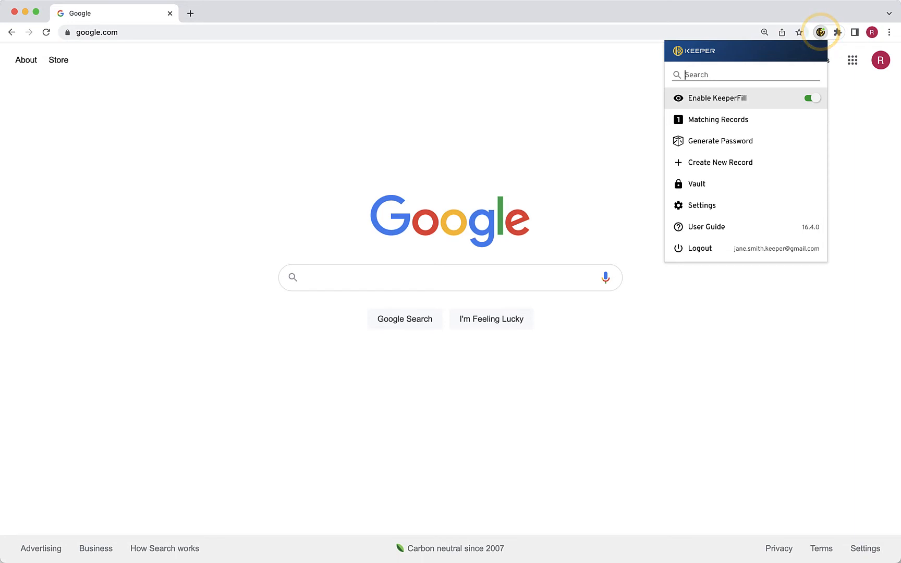
In KeeperFill Security settings, enable Stay Logged In and a 60-minute logout timer.
left_click(700, 204)
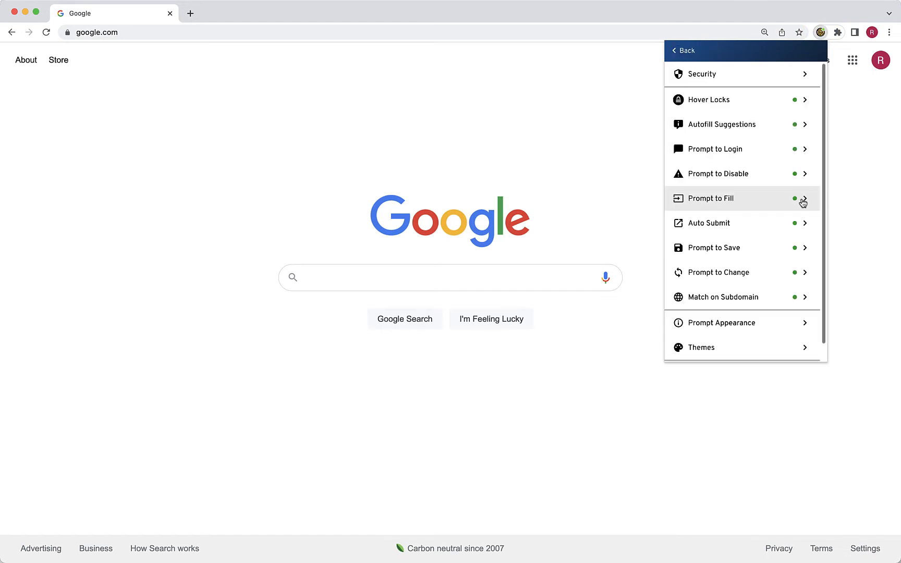
left_click(701, 73)
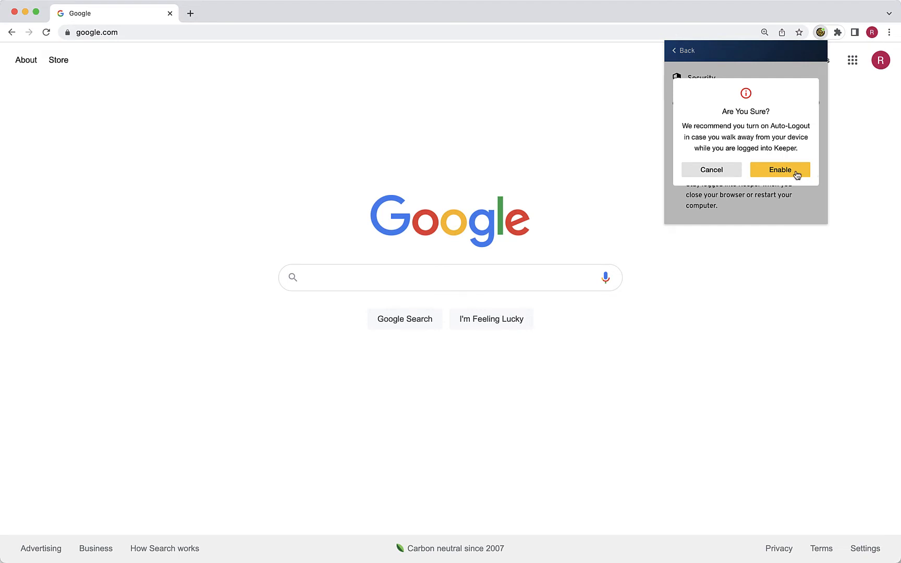
left_click(711, 169)
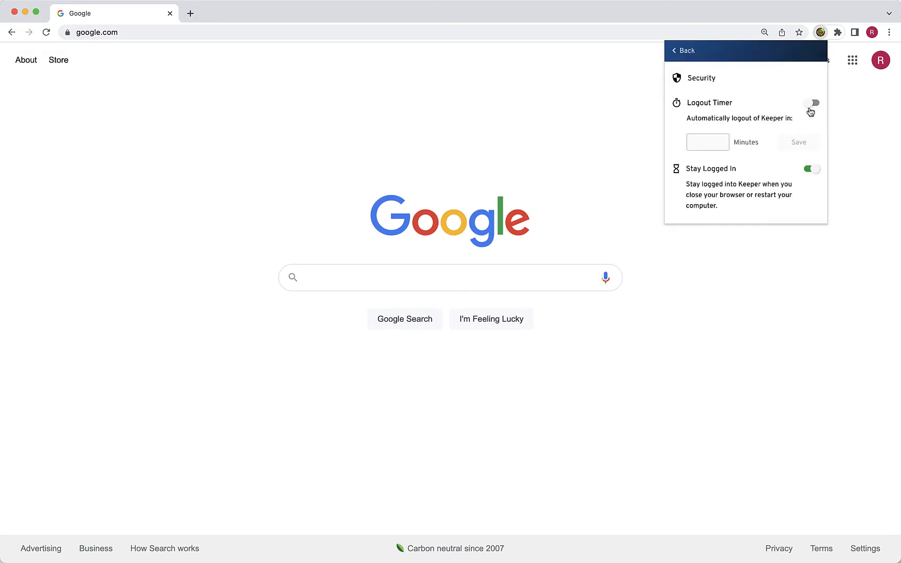
left_click(810, 102)
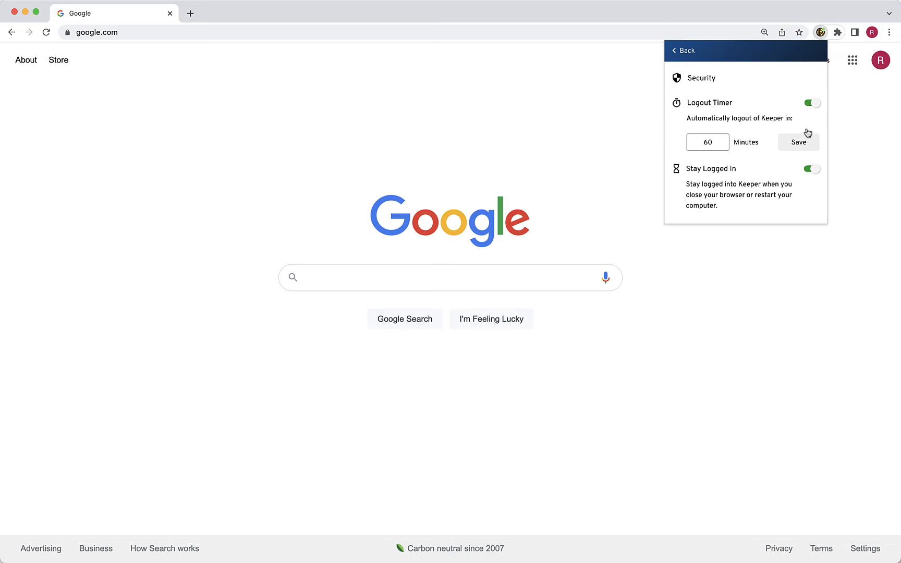
left_click(798, 141)
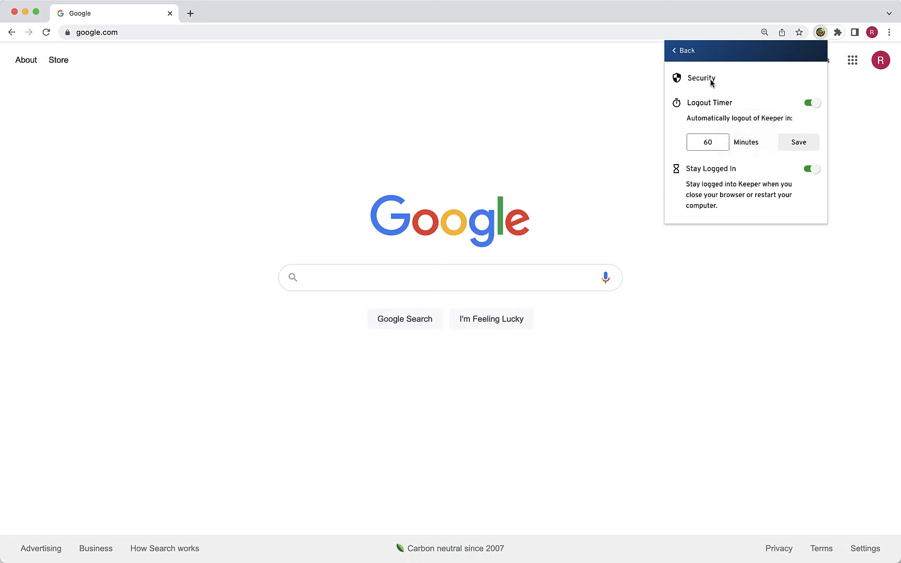
left_click(682, 50)
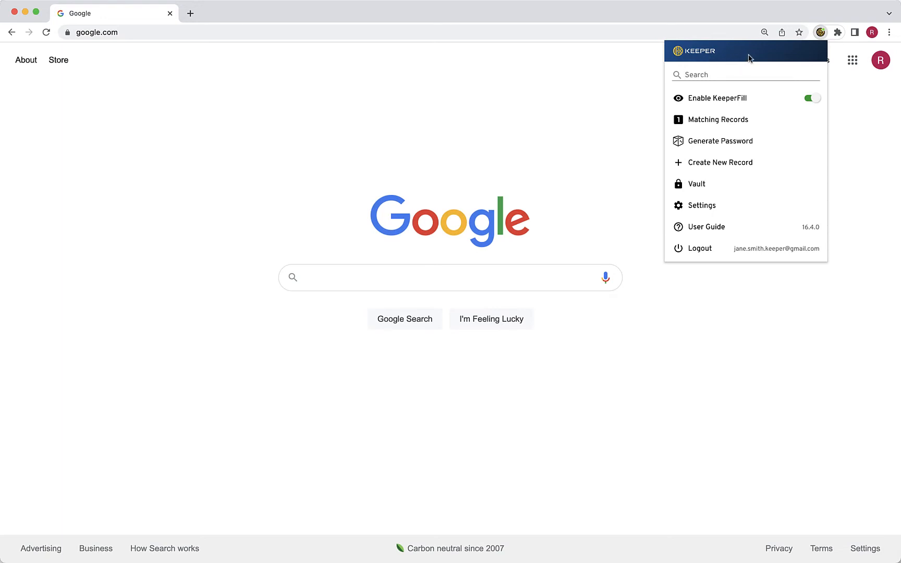
Search records for 'ama' sorted by date, then clear it and generate a password.
left_click(744, 74)
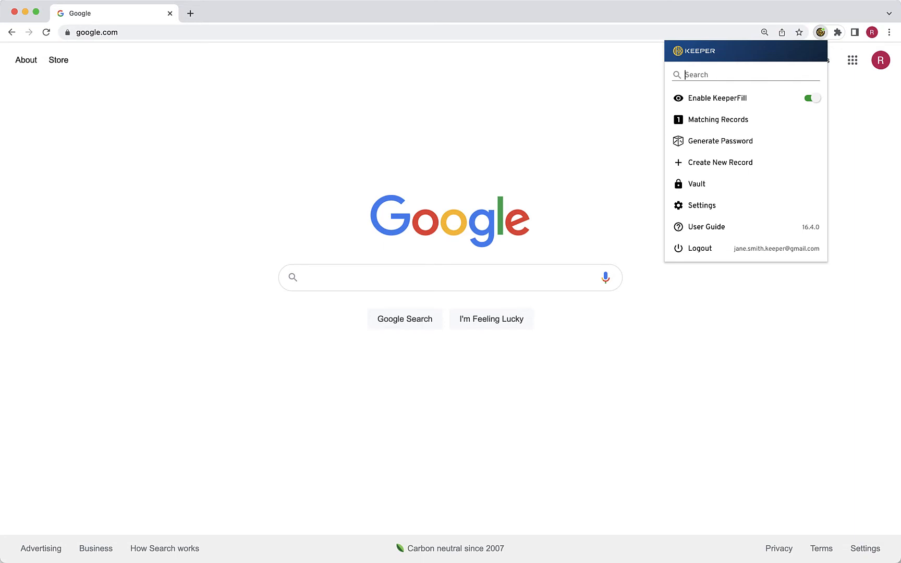
type("ama")
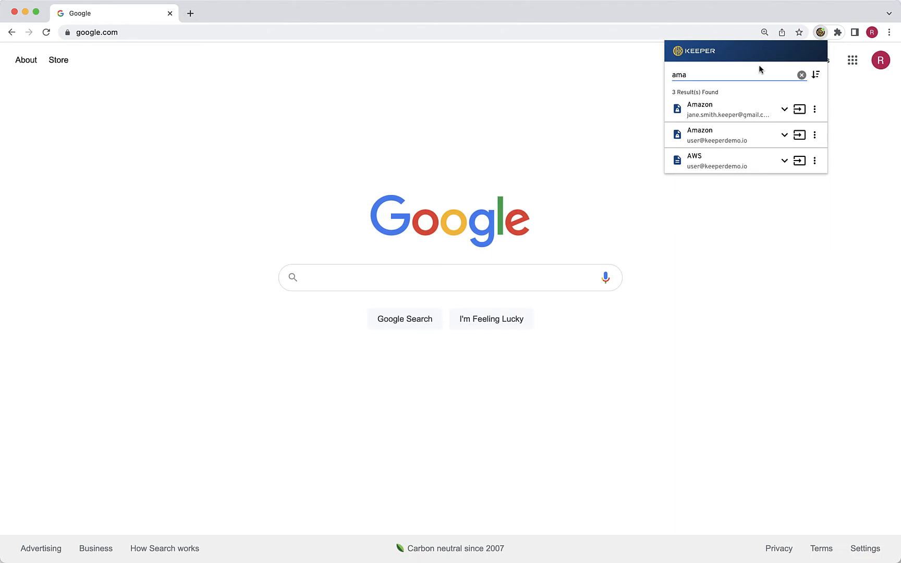
left_click(815, 75)
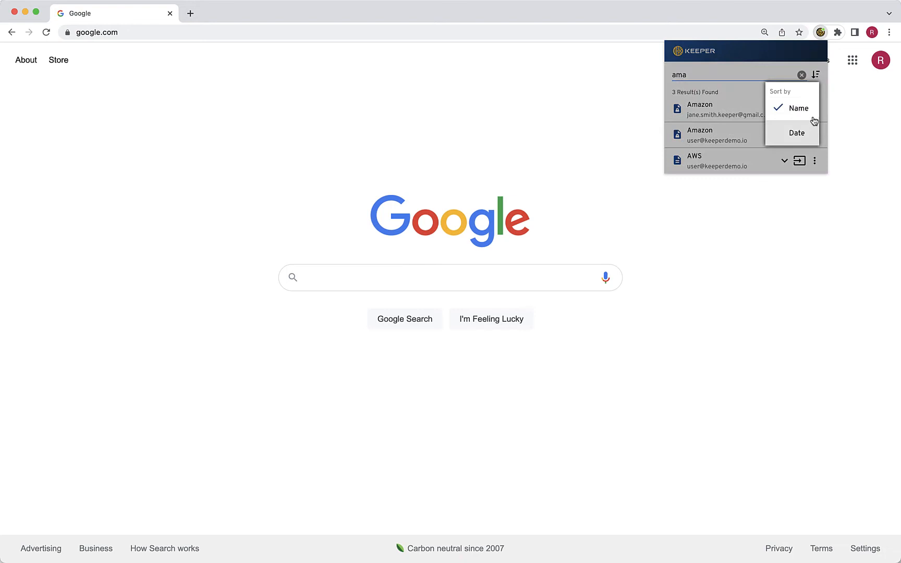
left_click(796, 133)
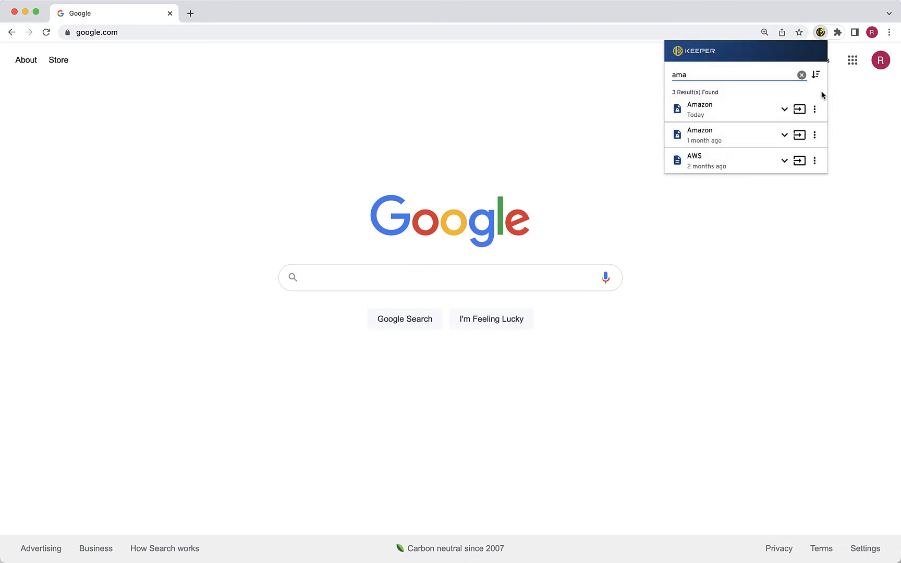
left_click(801, 74)
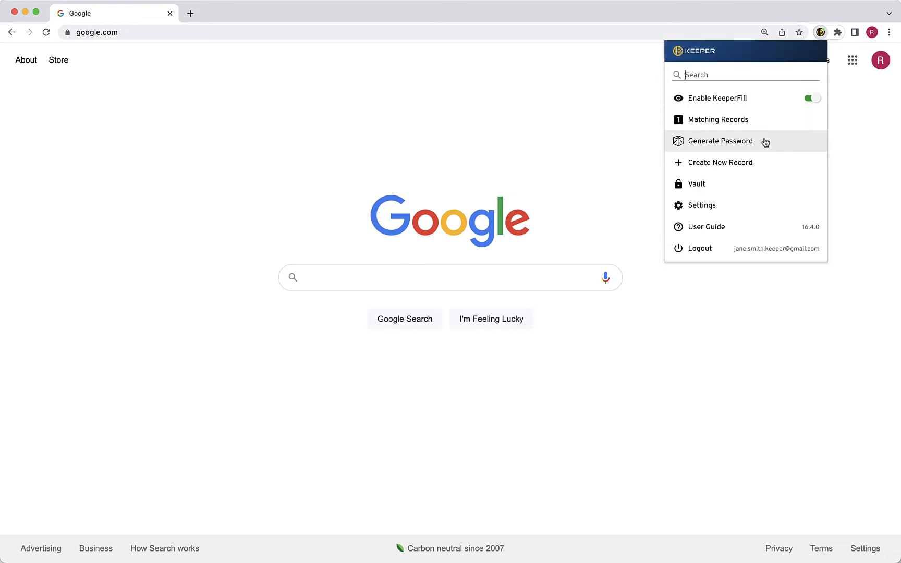
left_click(720, 141)
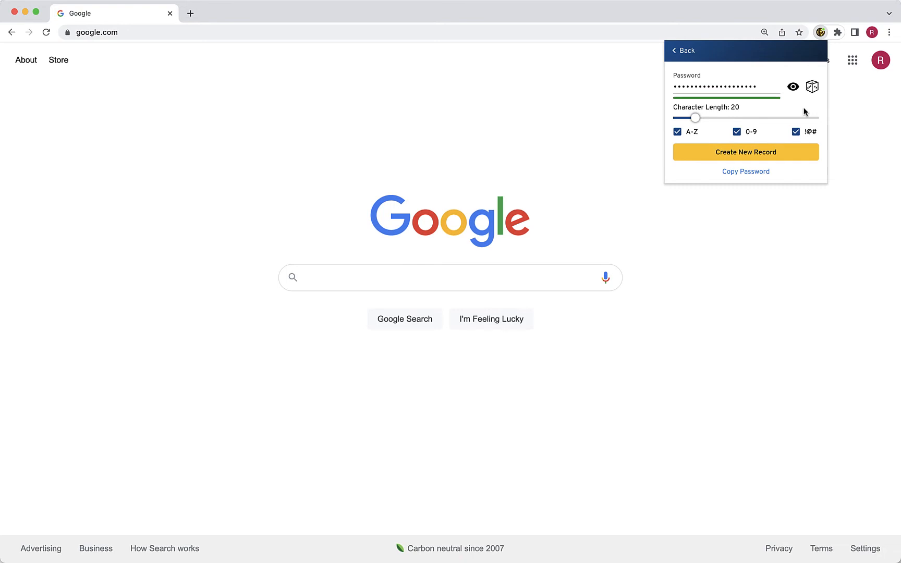
mouse_move(701, 66)
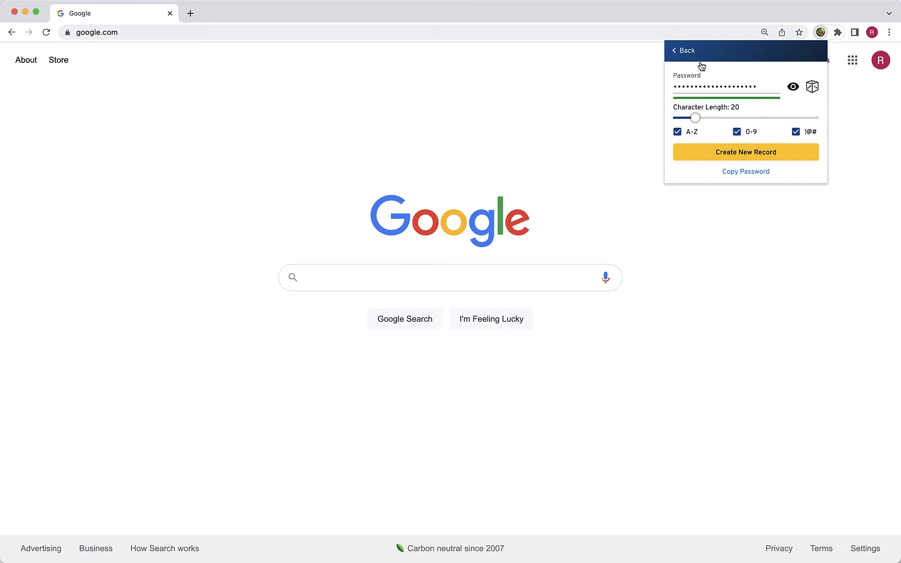
Go back from the password generator to KeeperFill's main menu.
left_click(683, 51)
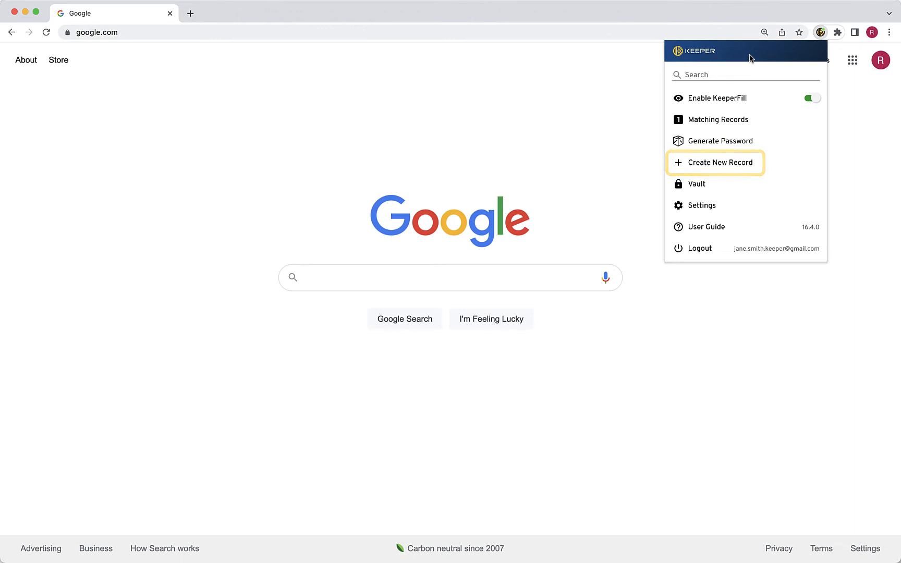
mouse_move(696, 184)
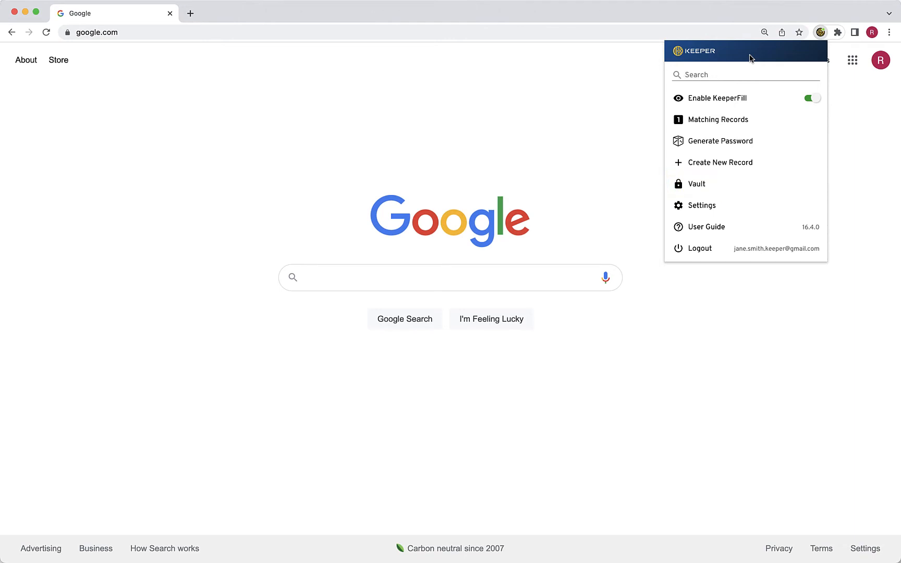
left_click(700, 205)
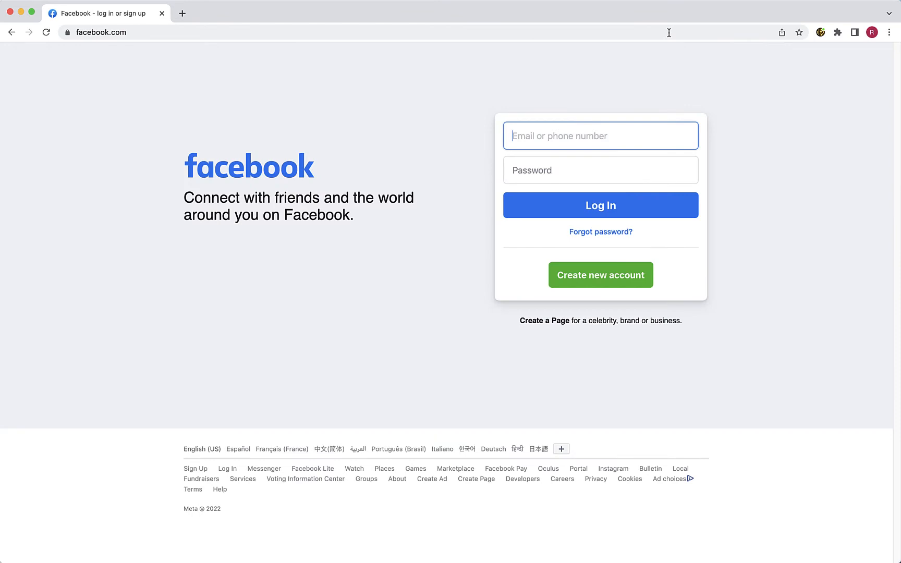
Accept Keeper's auto-fill prompt to fill and submit the Facebook login.
left_click(600, 135)
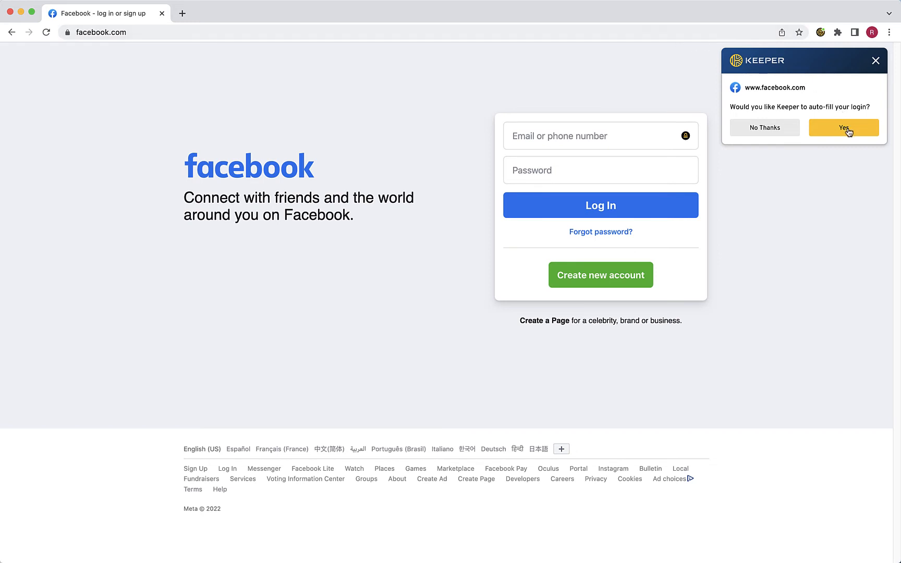
left_click(843, 127)
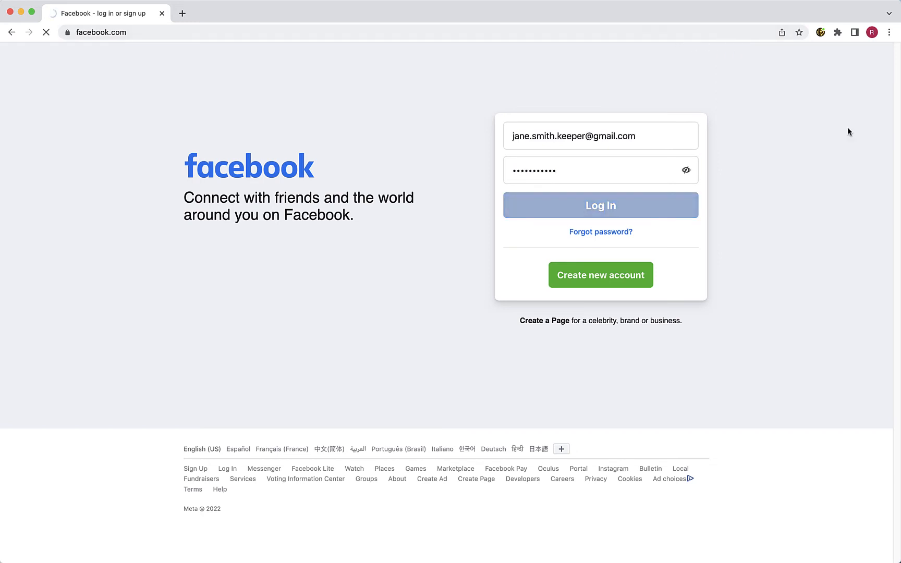
left_click(600, 205)
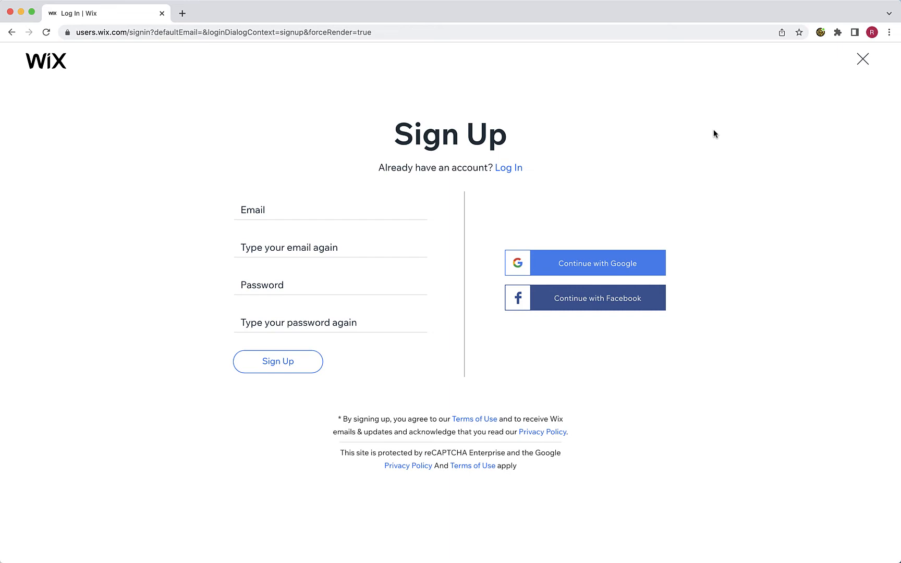
mouse_move(713, 133)
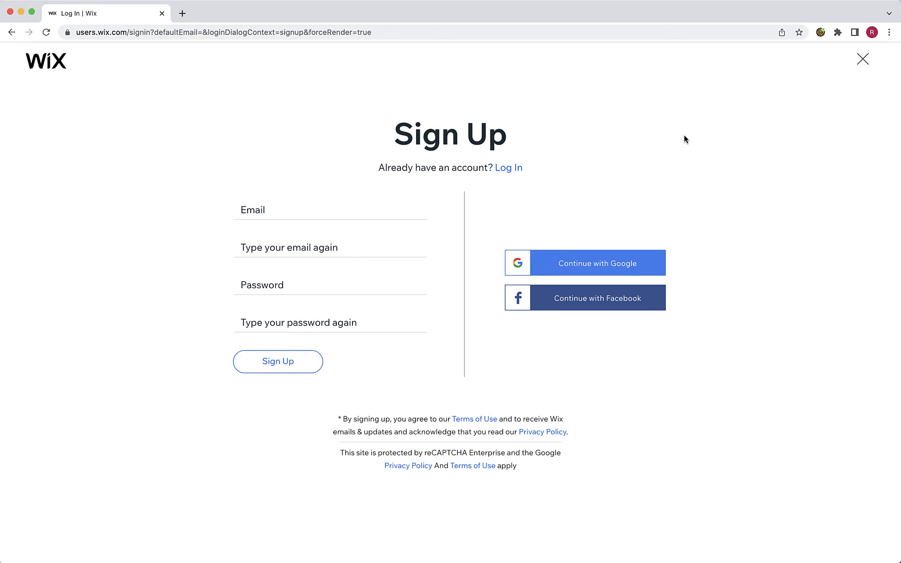
Fill the Wix sign-up email with a stored Keeper address (jane.smith.k…).
left_click(331, 209)
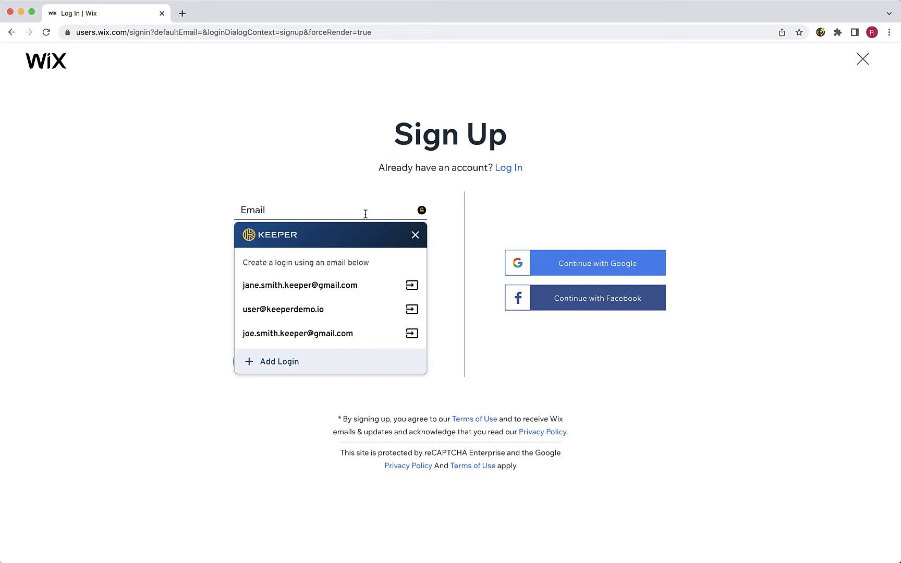
left_click(299, 285)
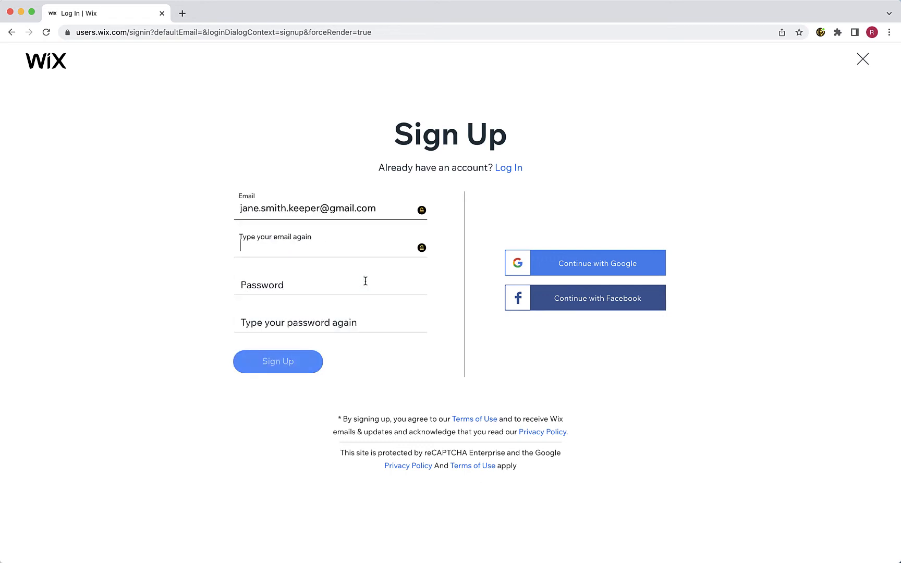
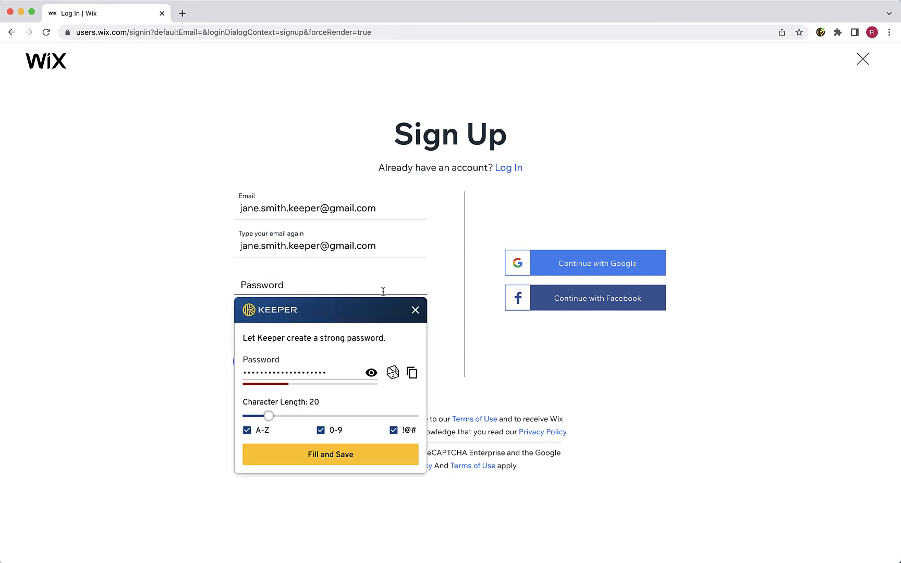
Fill both Wix password fields with the generated password and save the login record.
left_click(392, 372)
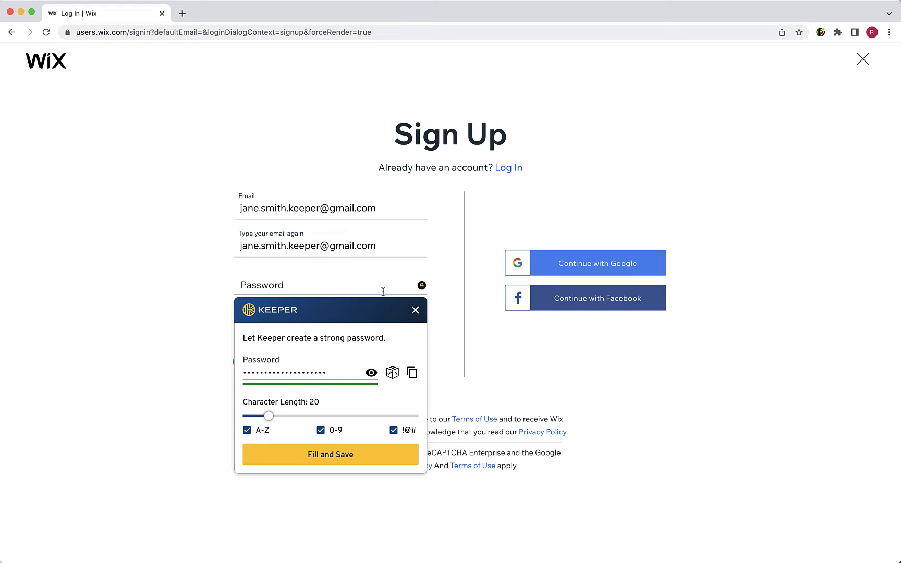
left_click(330, 454)
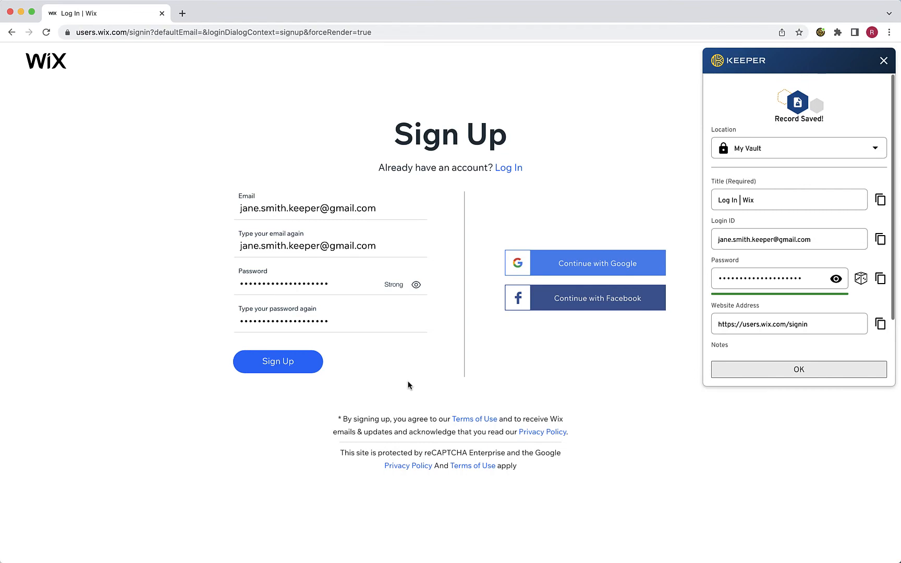
Move the Log In | Wix record to the Social Media folder and close the panel.
left_click(798, 147)
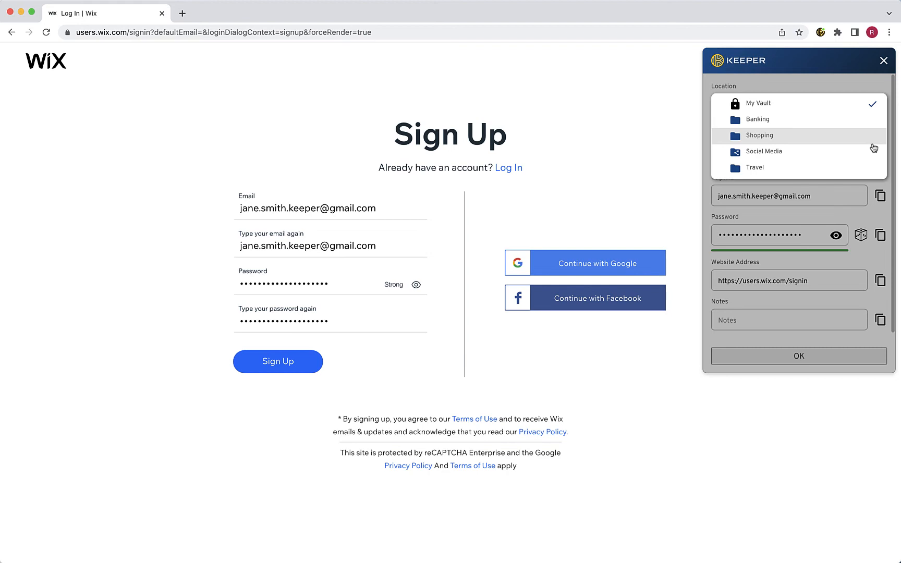
left_click(763, 151)
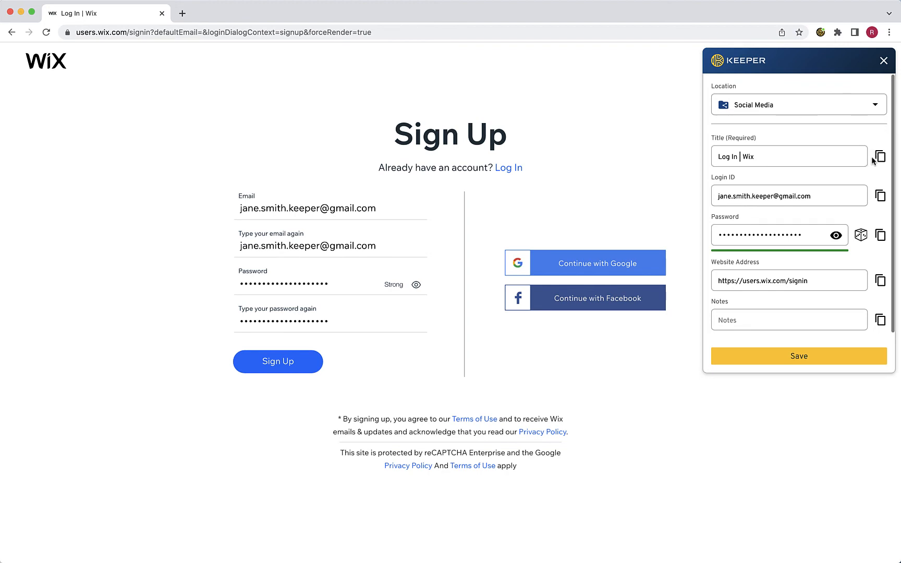
left_click(798, 356)
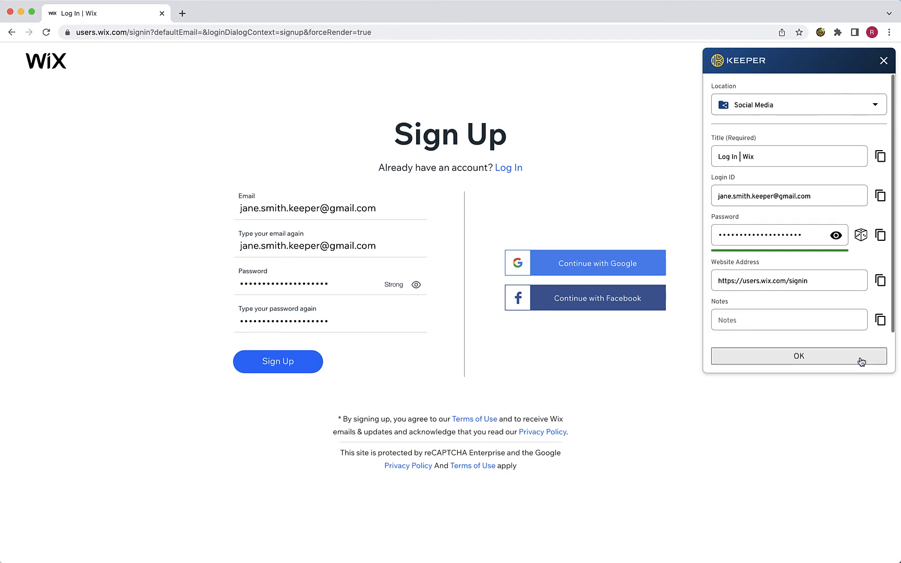
left_click(798, 356)
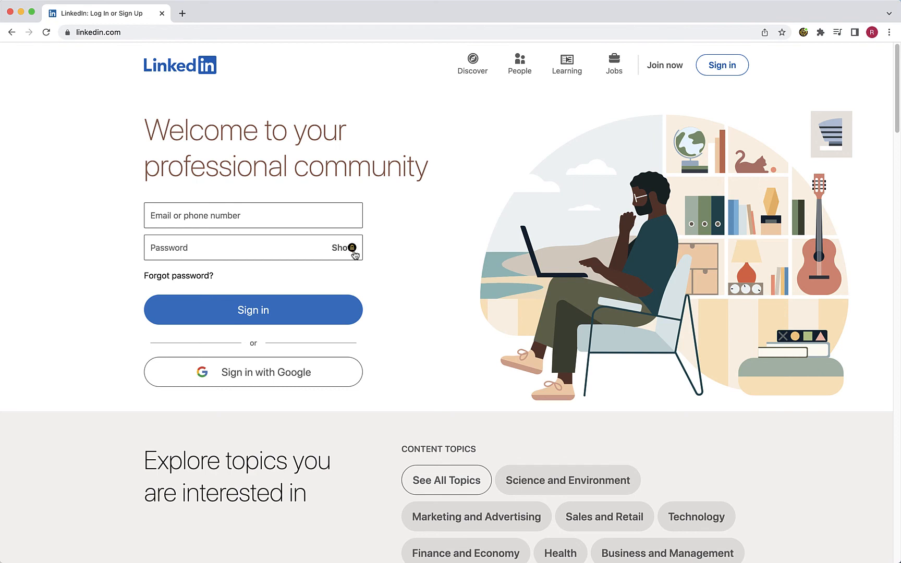
mouse_move(352, 215)
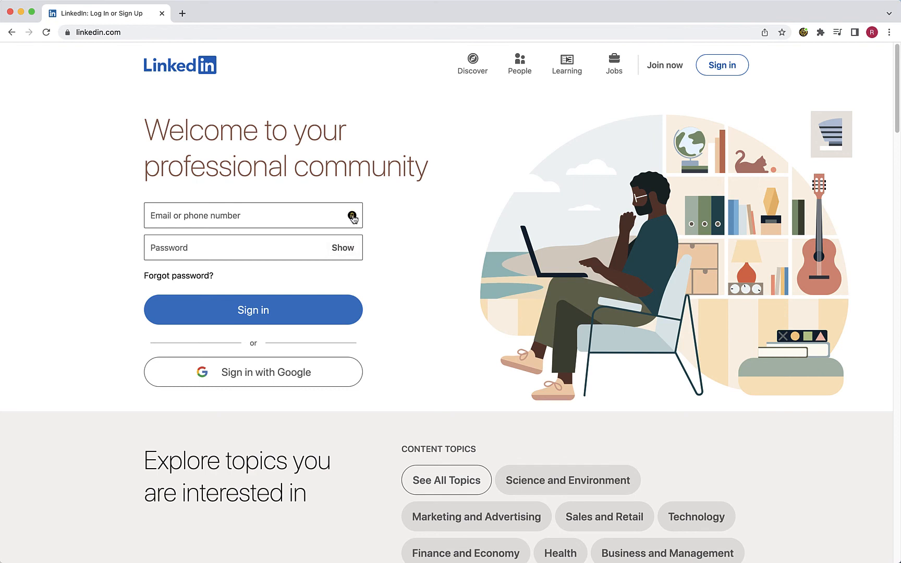
Open KeeperFill on LinkedIn's email field, toggle the login's extra actions, and expand the LinkedIn login.
left_click(346, 215)
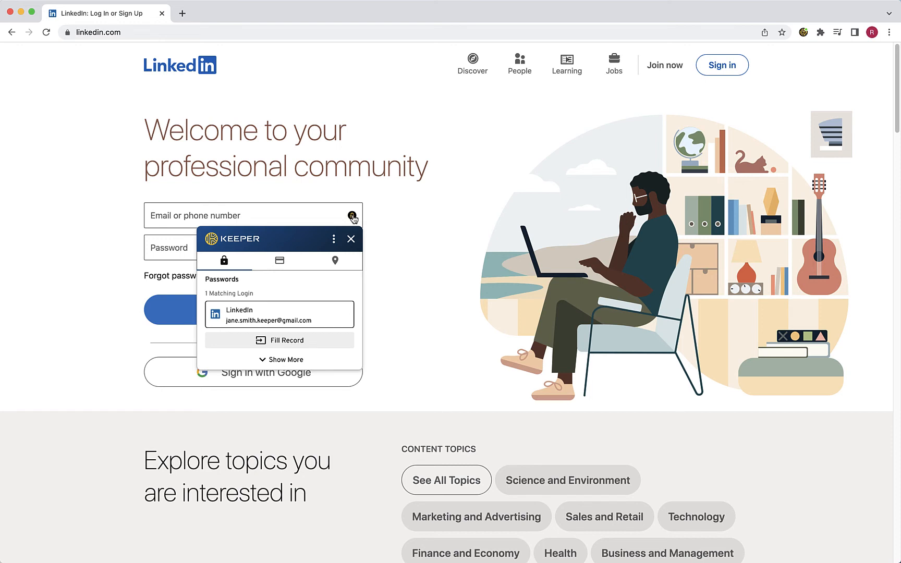
left_click(334, 239)
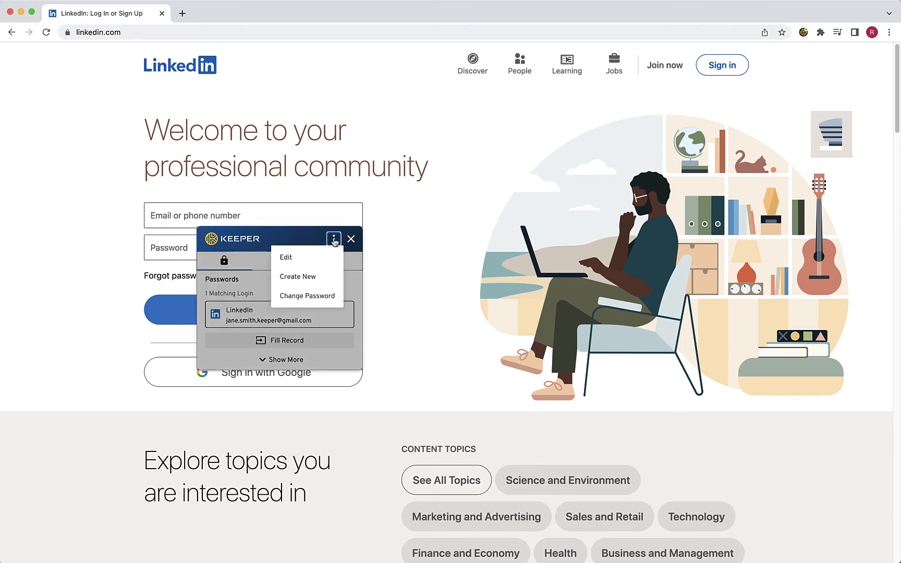
left_click(333, 238)
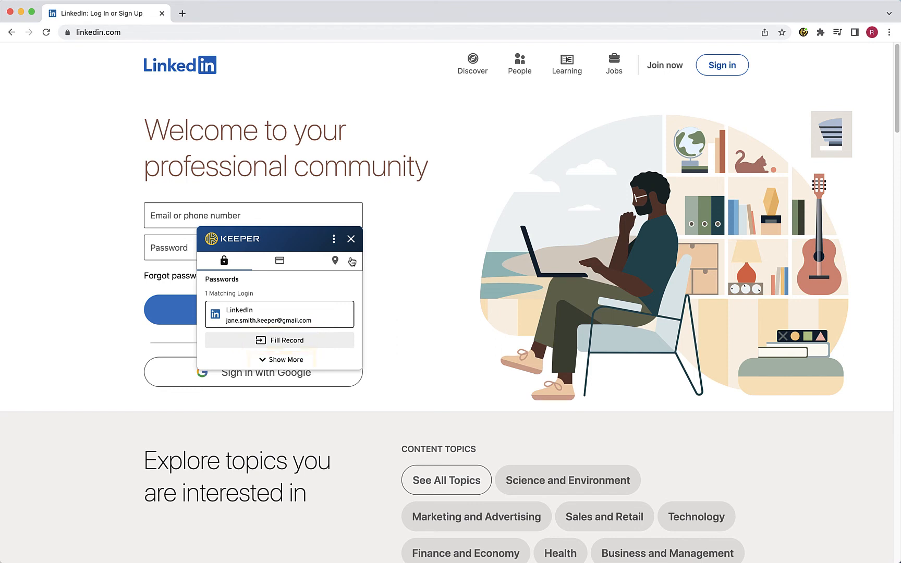
left_click(281, 359)
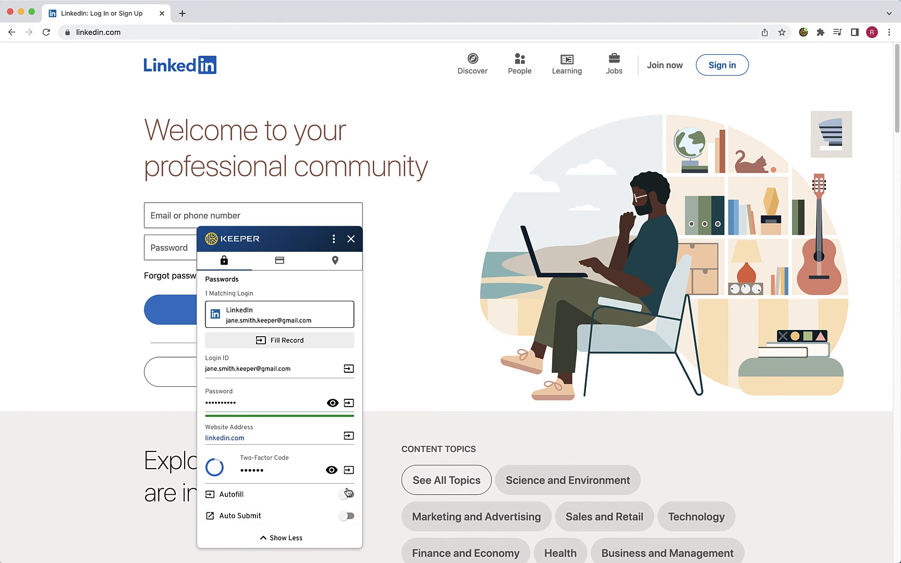
Show more of the LinkedIn login, checking the Autofill and Auto Submit toggles (both off).
left_click(347, 494)
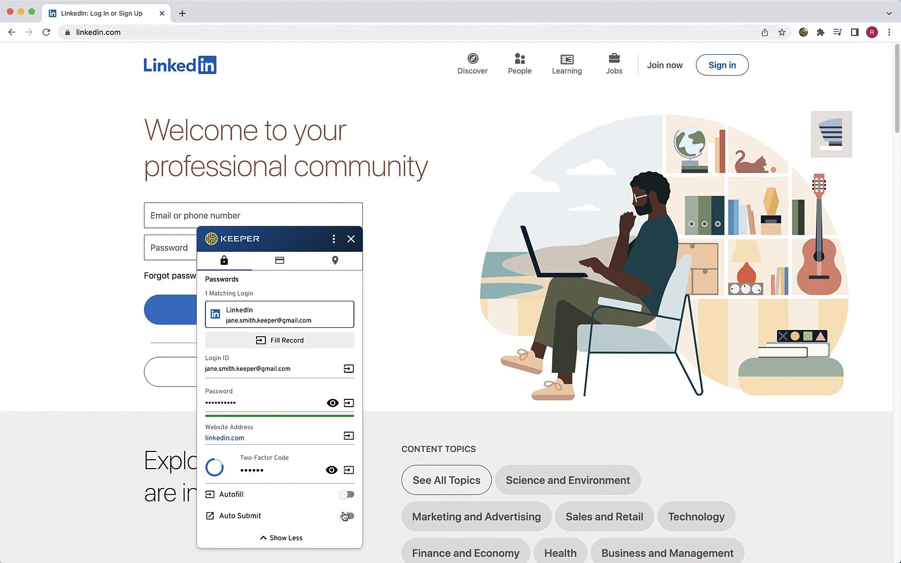
mouse_move(318, 516)
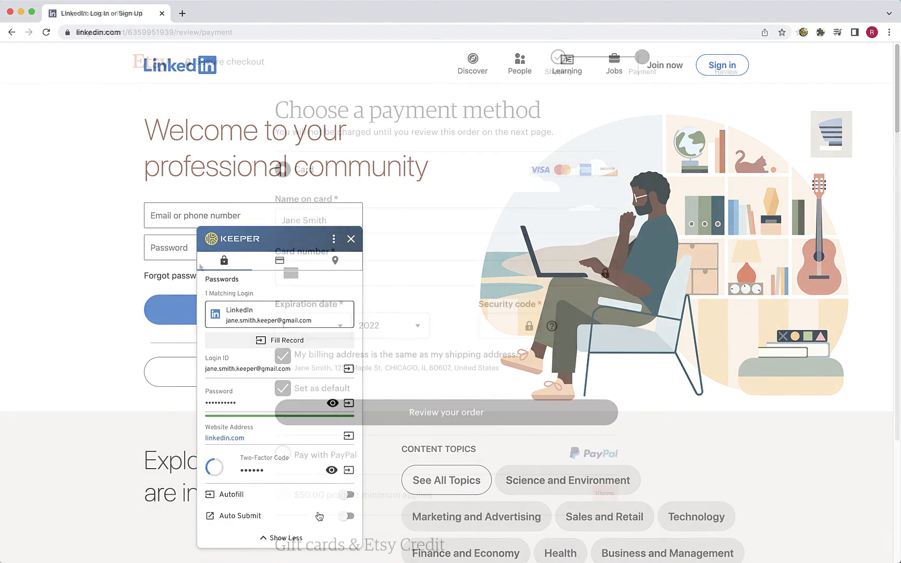
Fill Etsy's card number, expiration and security code from the saved Visa card.
left_click(350, 238)
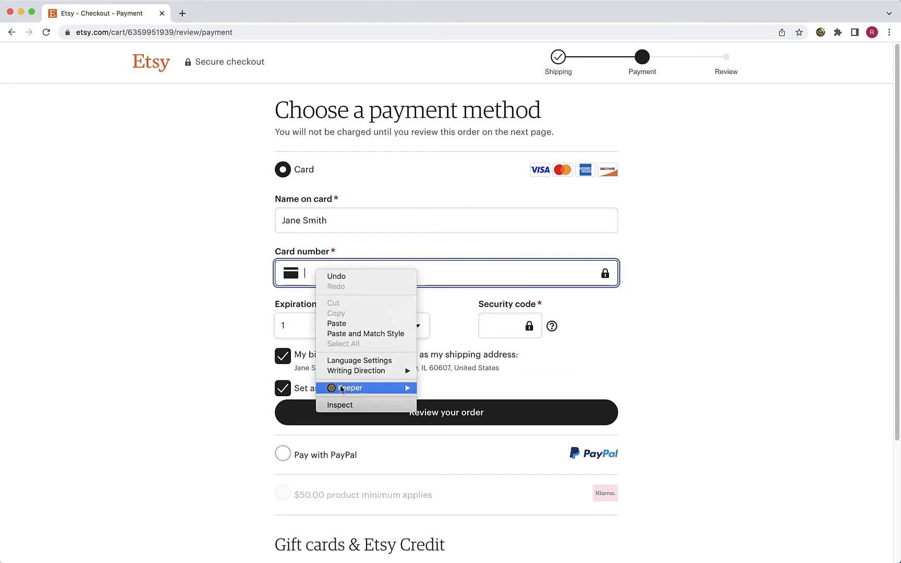
mouse_move(350, 388)
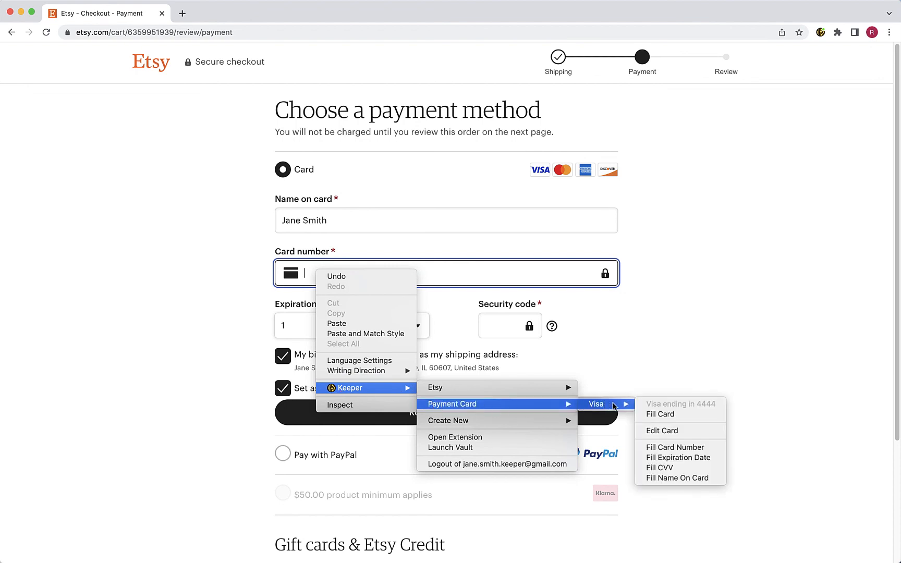
mouse_move(660, 415)
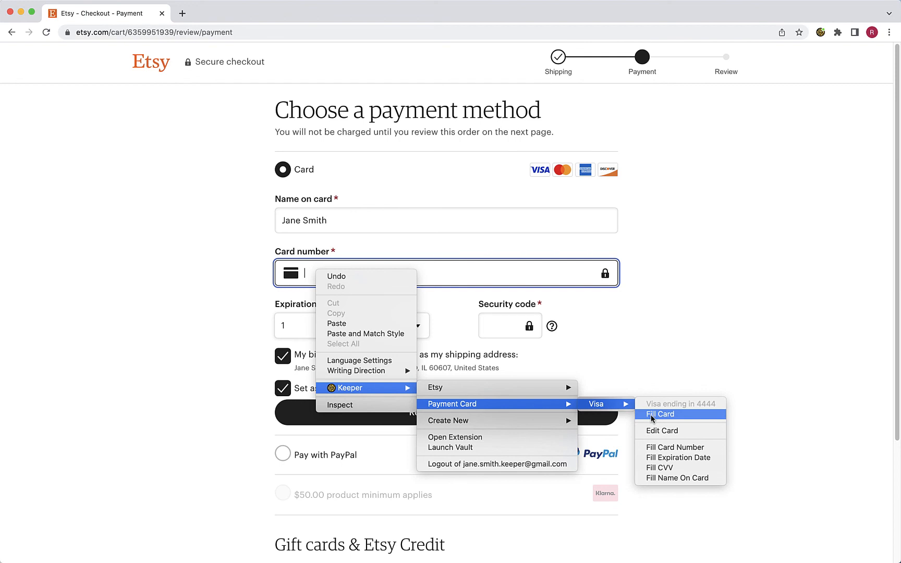
left_click(661, 414)
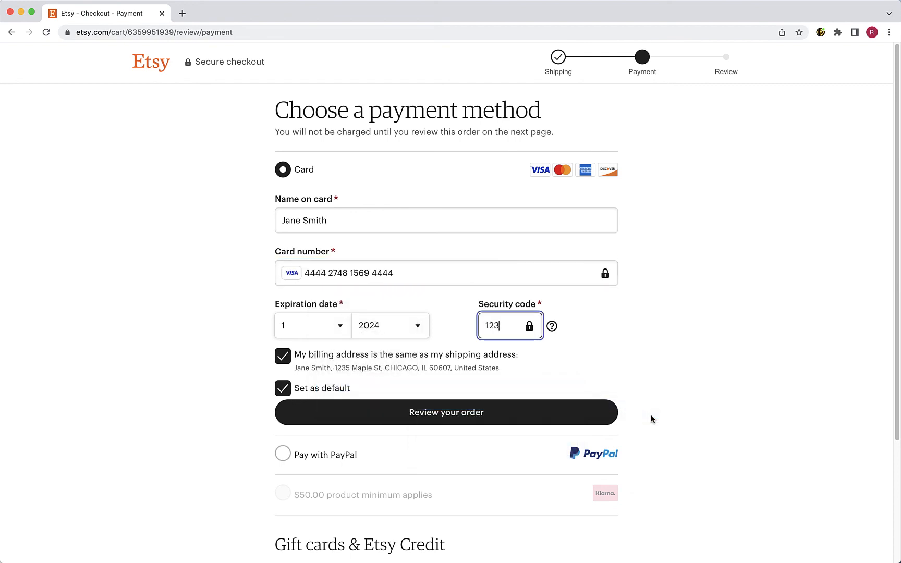